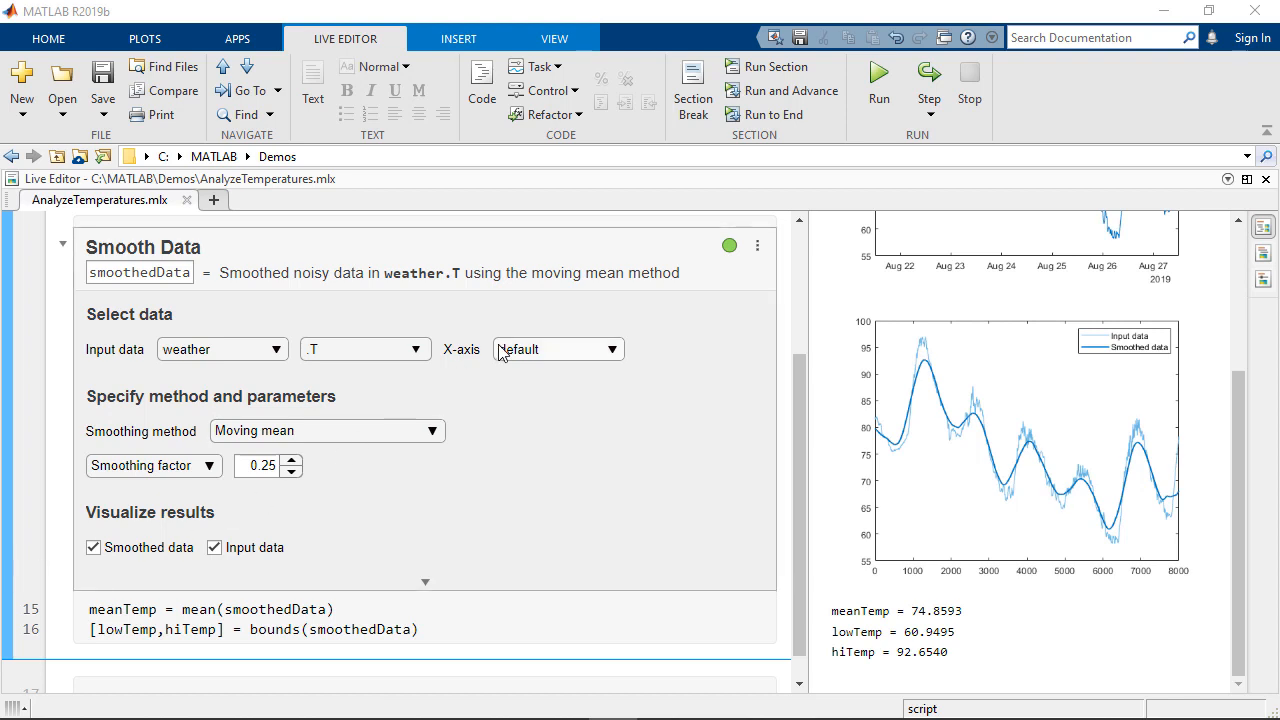
- Use weather.Time as the Smooth Data x-axis and raise the smoothing factor to 0.35
left_click(556, 348)
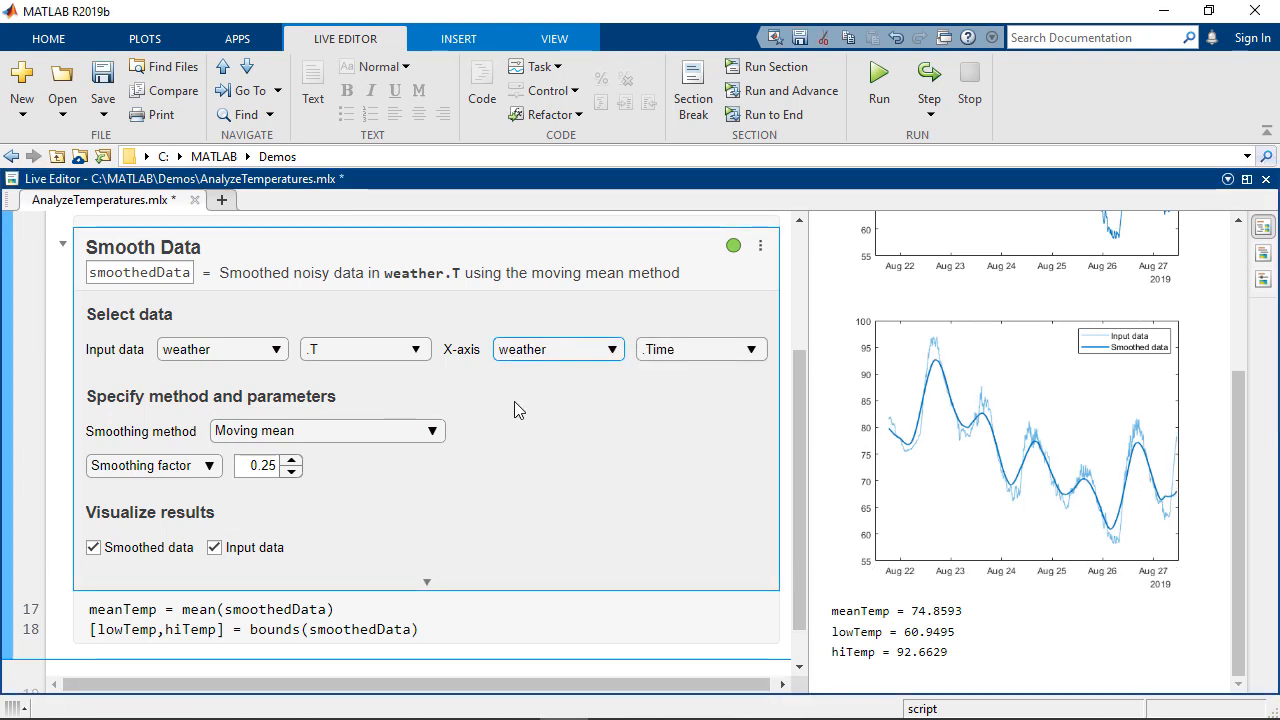
left_click(292, 460)
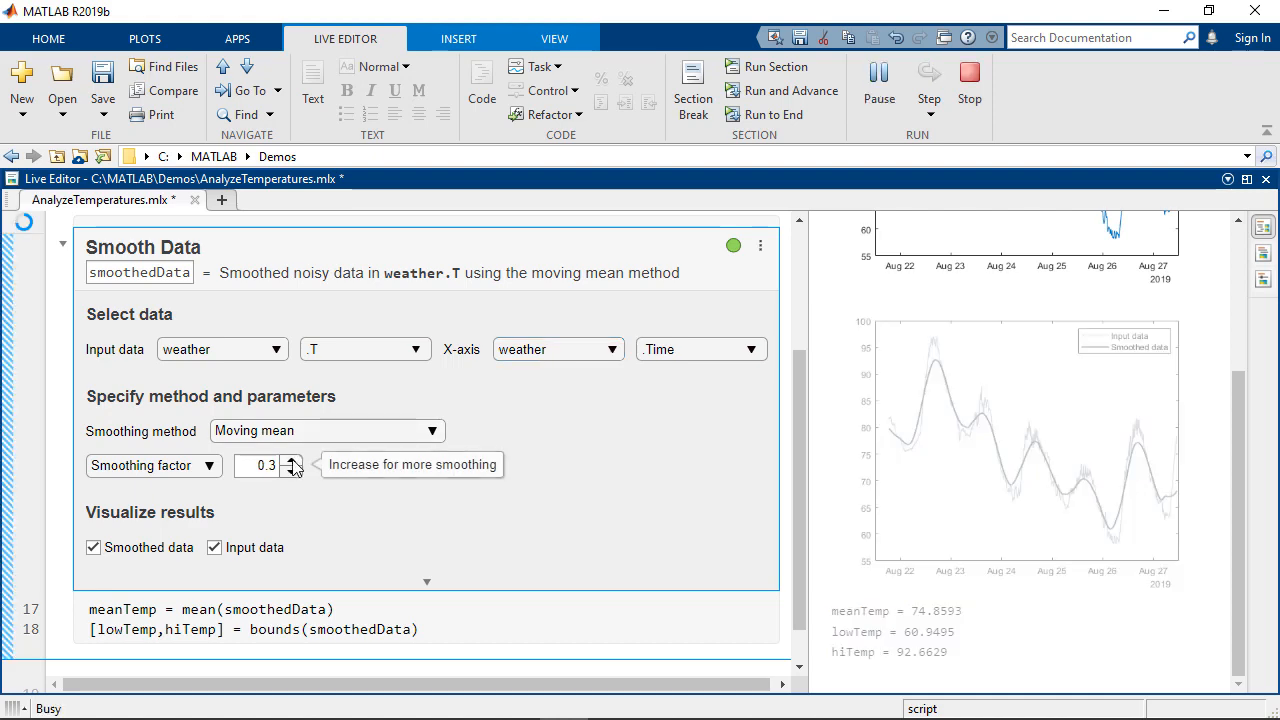
left_click(292, 460)
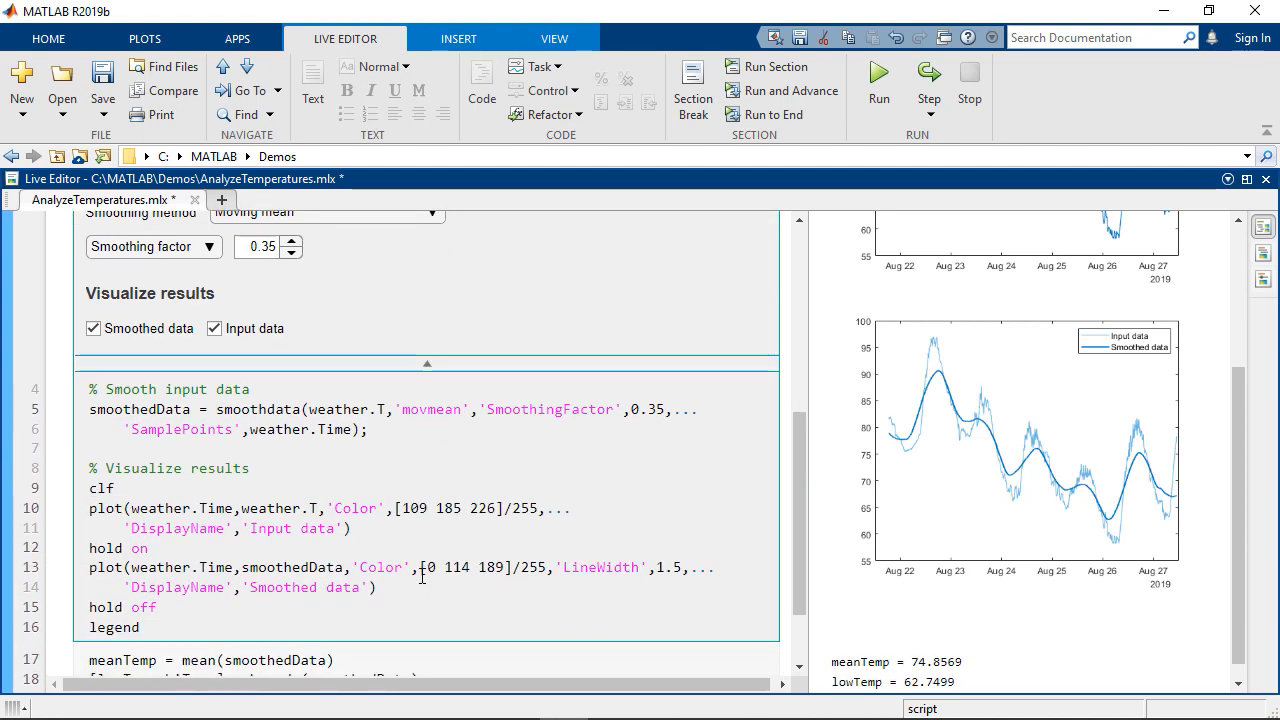
- Scroll through the generated smoothing code toward the Smoothing method control
scroll("up", 3)
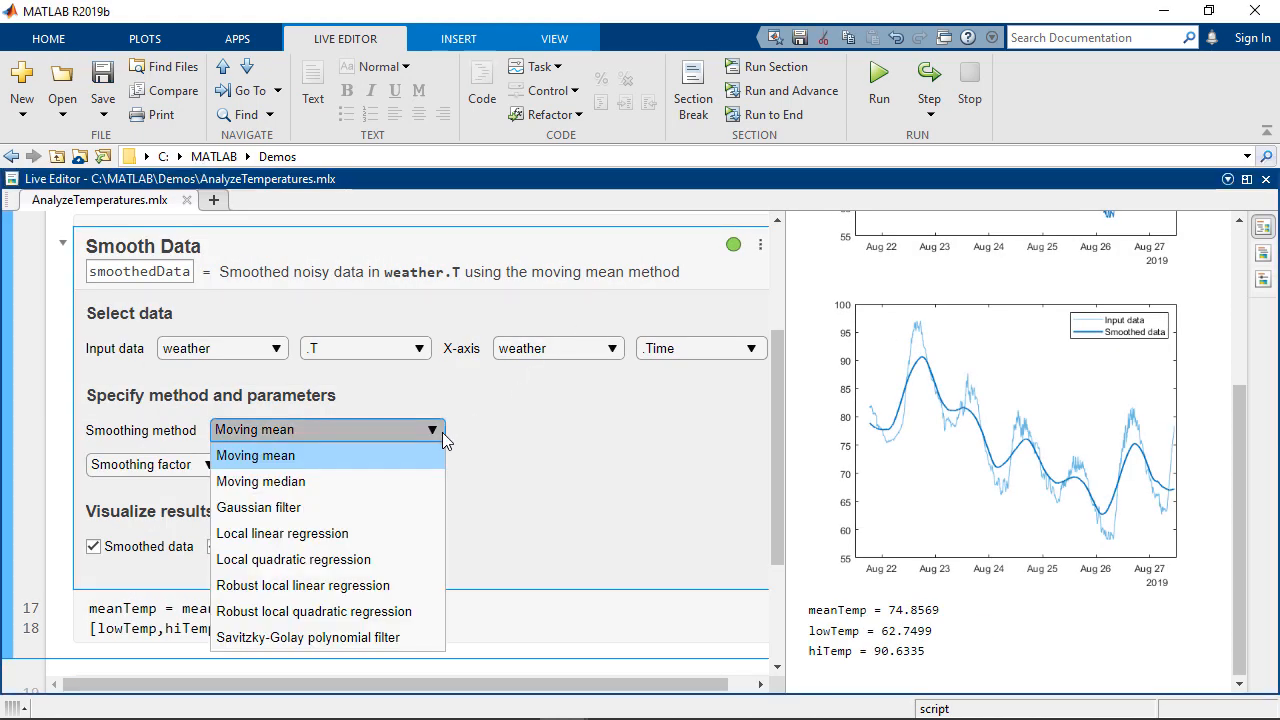
- Switch to Local linear regression smoothing and lower the factor to 0.3
left_click(282, 532)
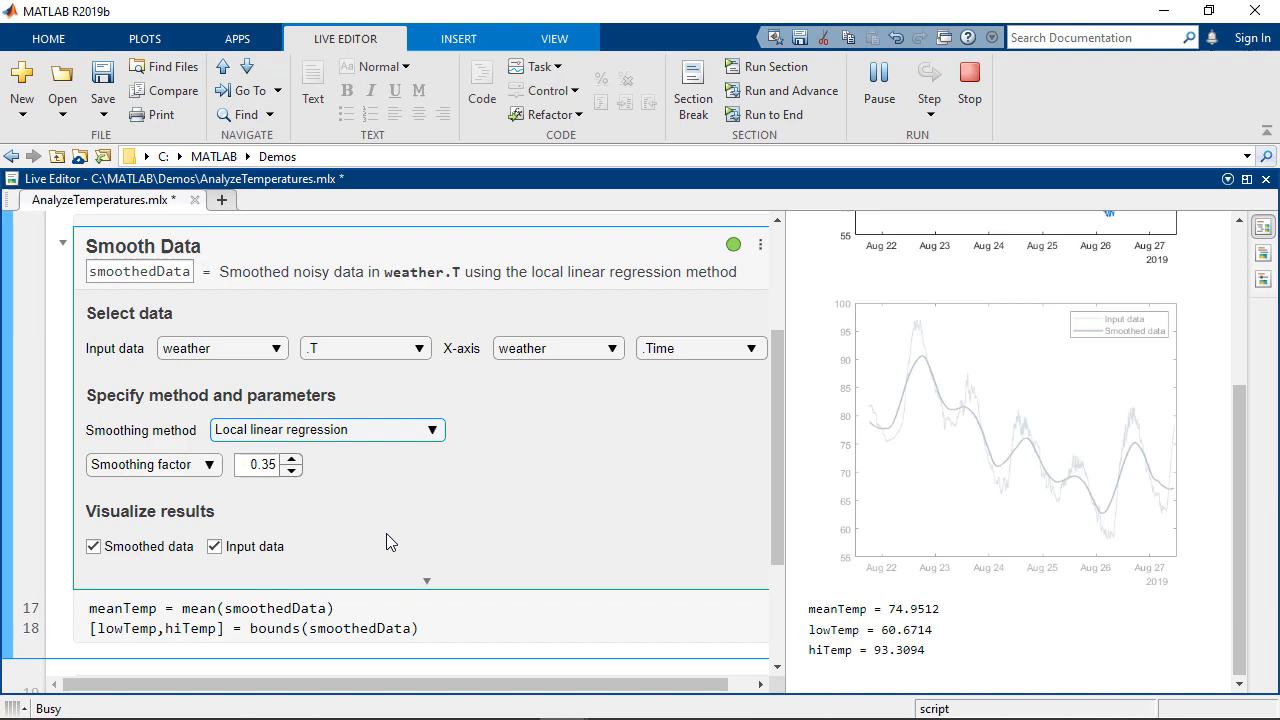
left_click(292, 470)
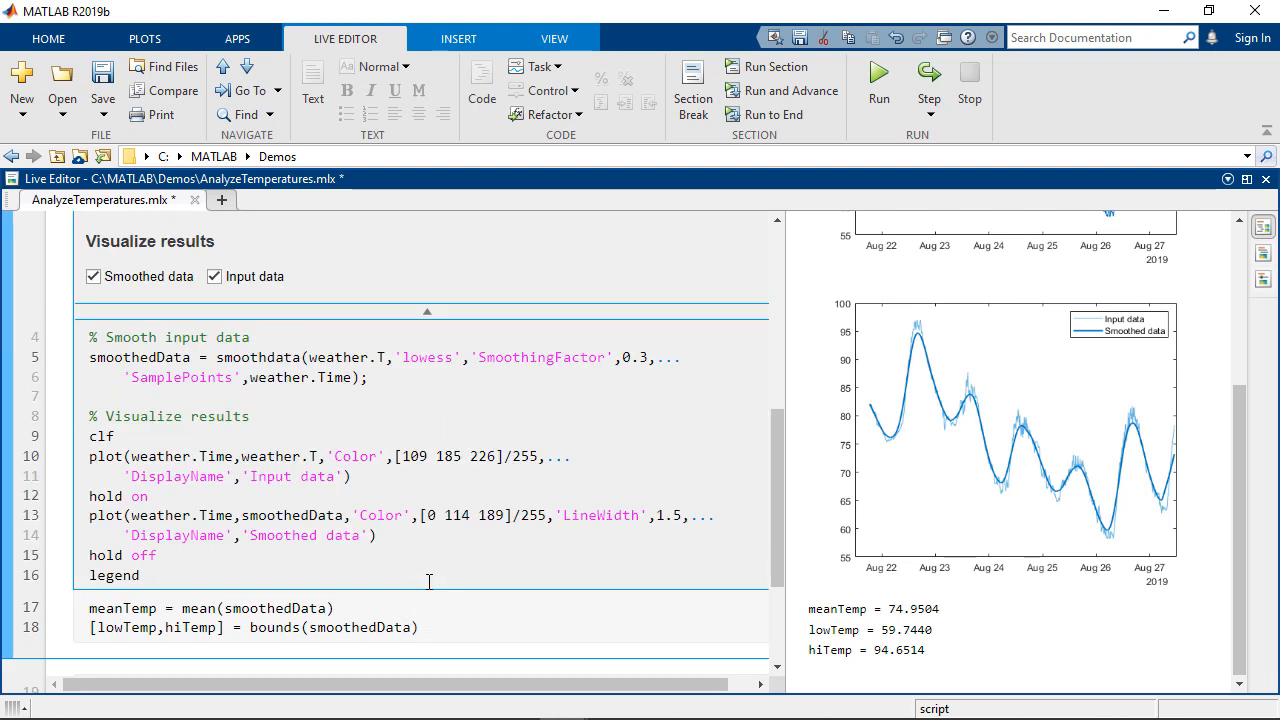
mouse_move(428, 408)
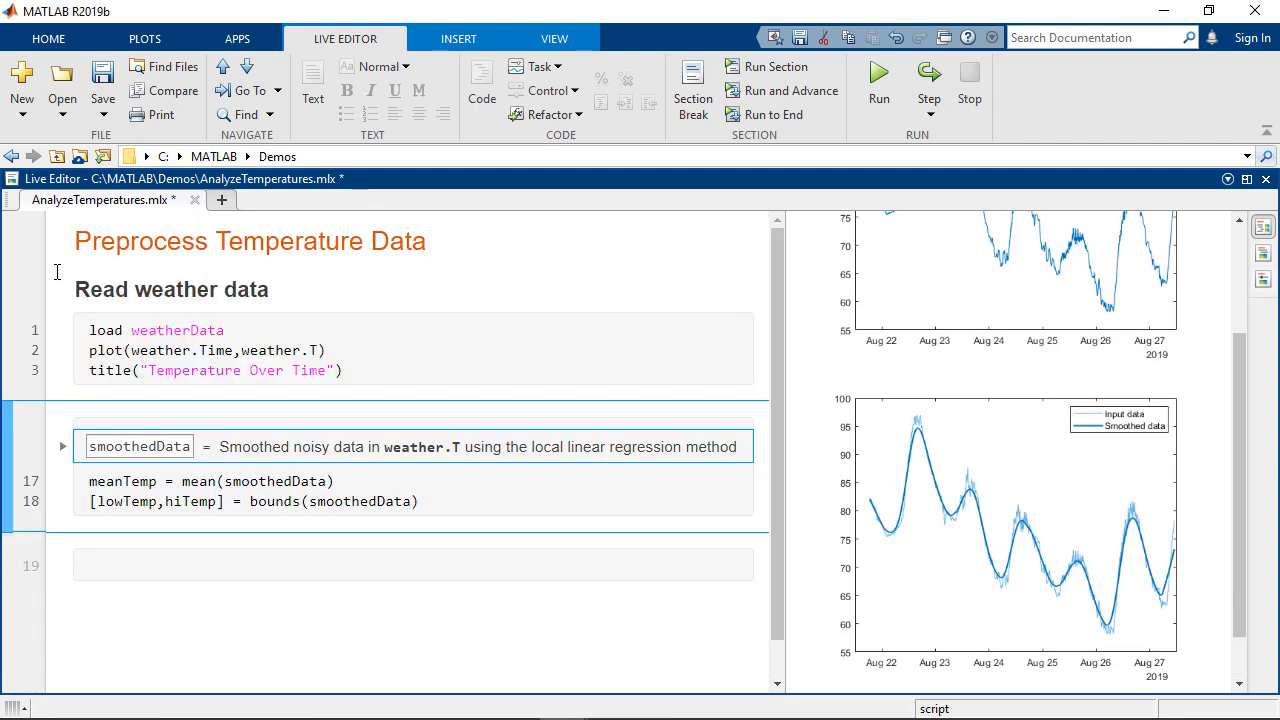
- Expand the Smooth Data task, view Code Only, then return to showing its controls
left_click(62, 446)
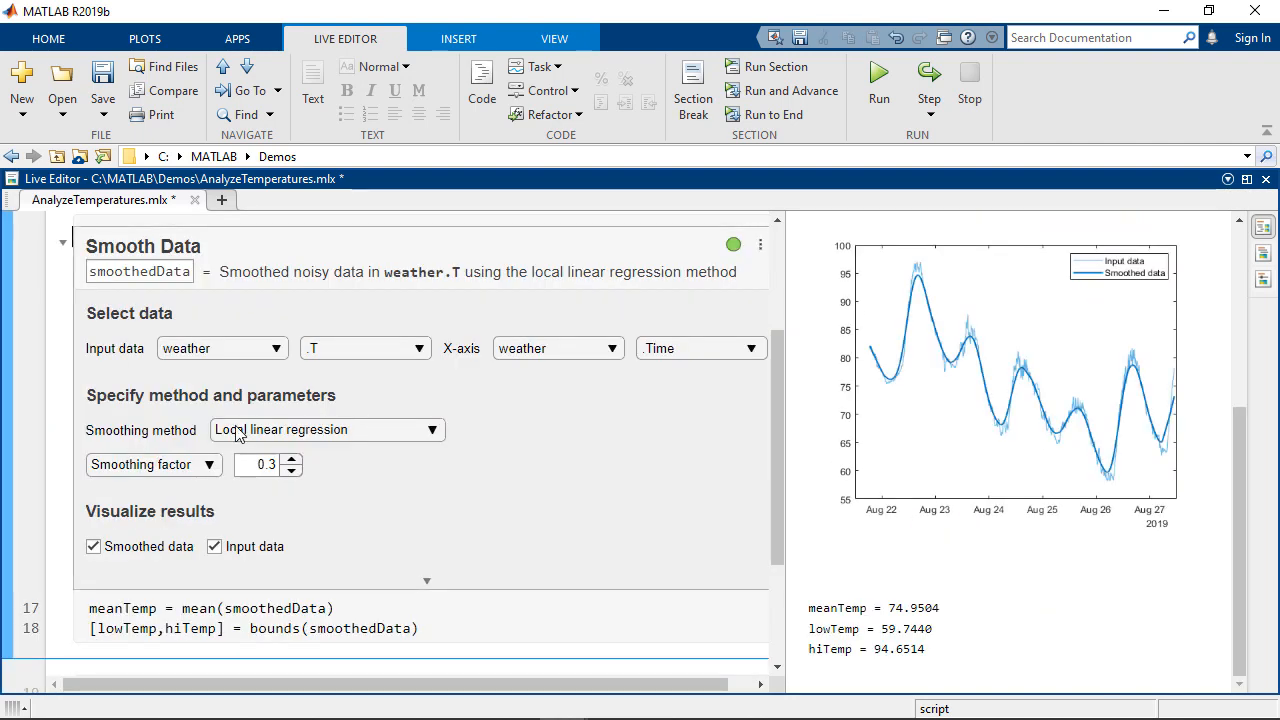
left_click(760, 244)
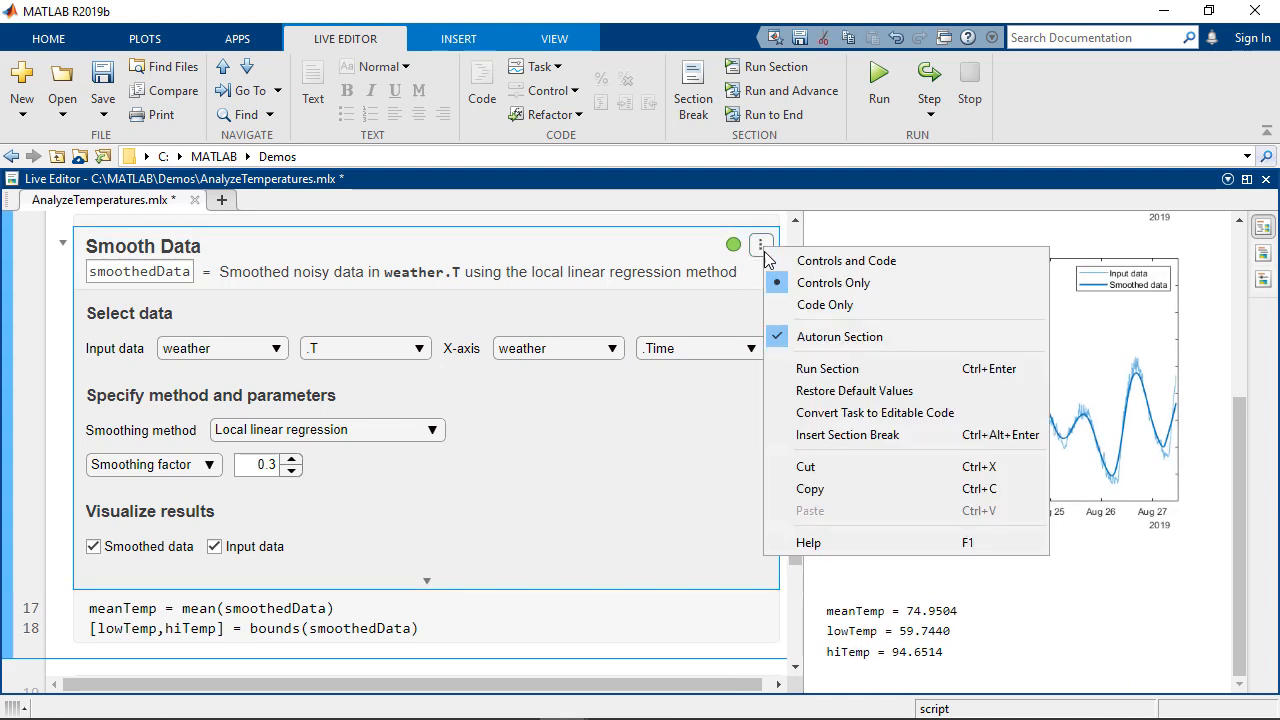
mouse_move(824, 304)
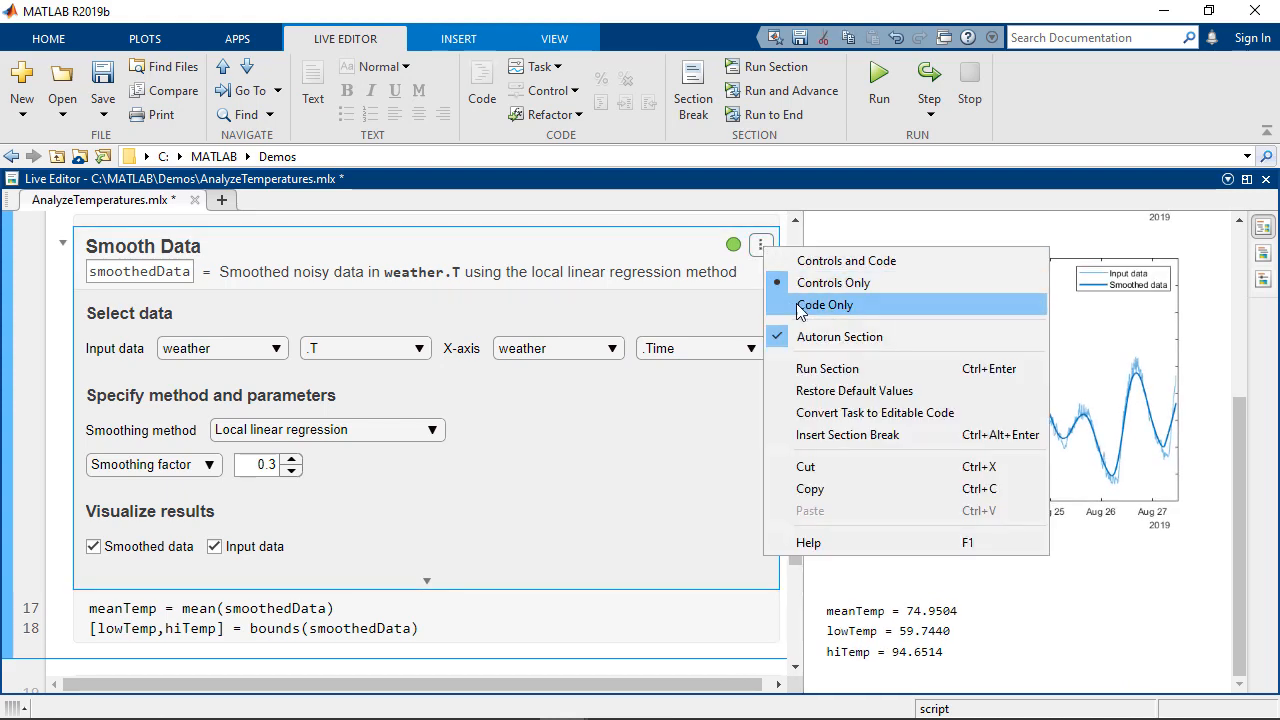
left_click(824, 304)
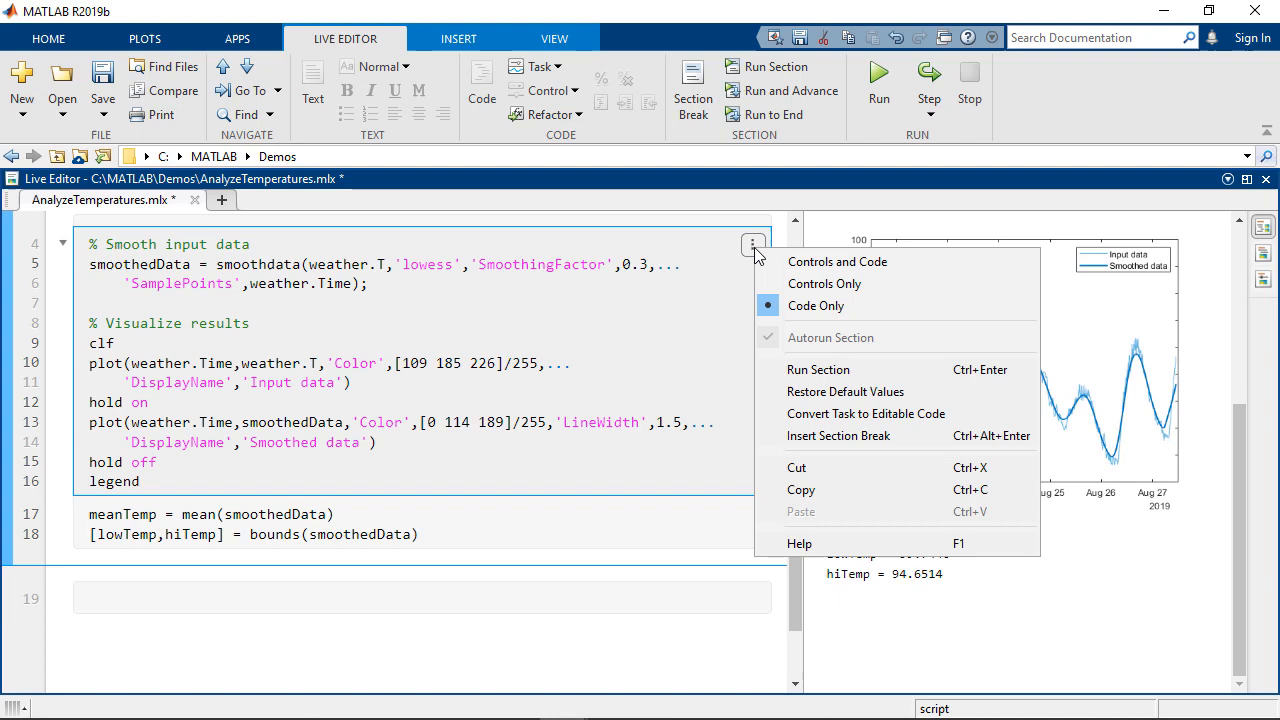
left_click(838, 260)
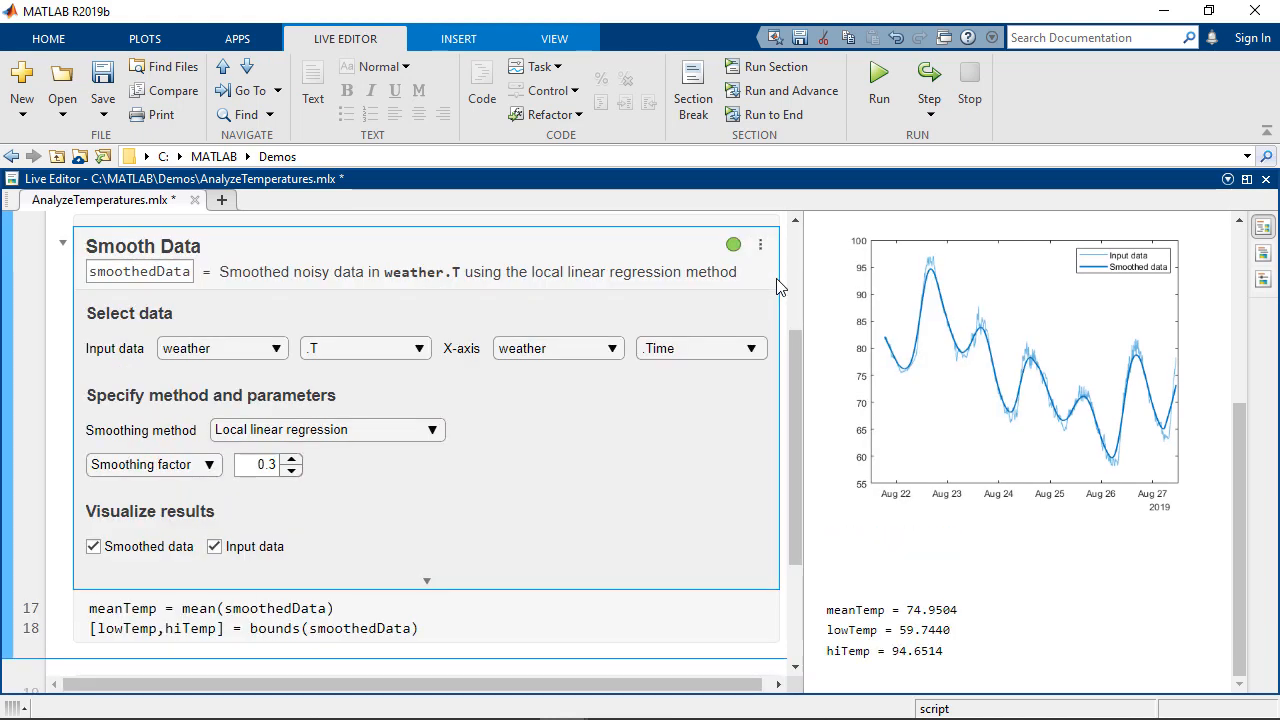
scroll("up", 3)
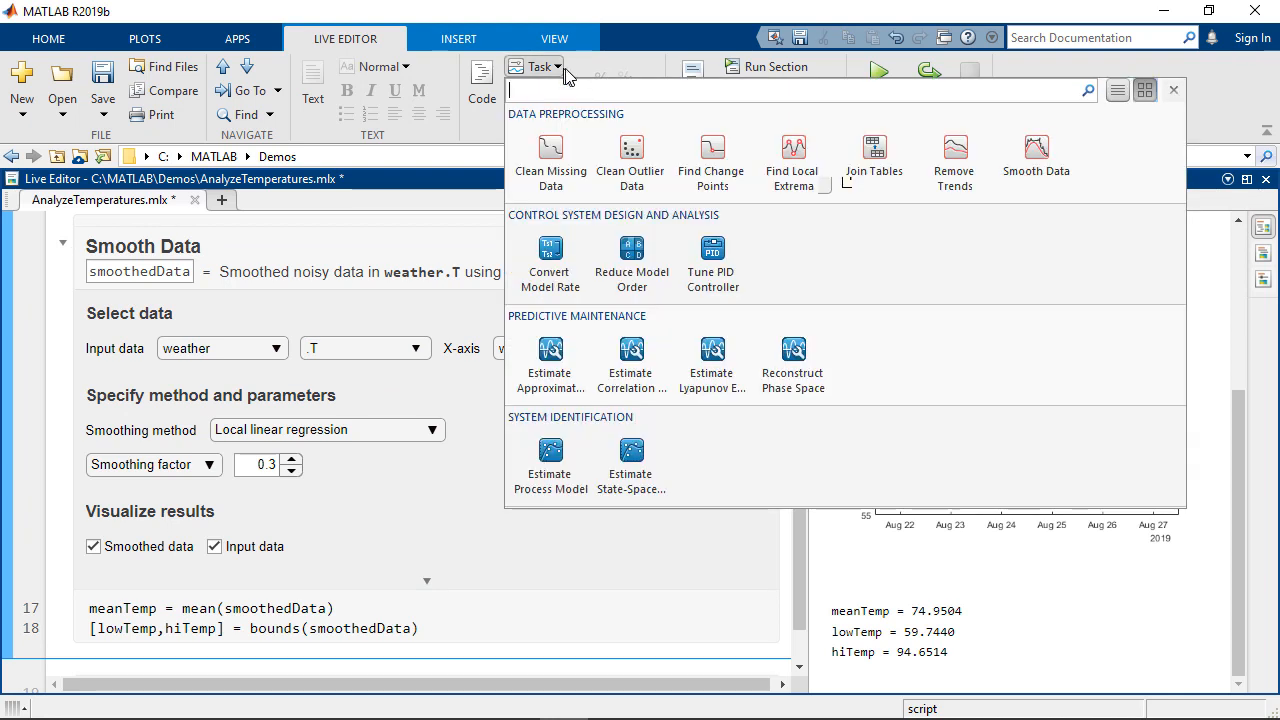
mouse_move(792, 160)
type("find")
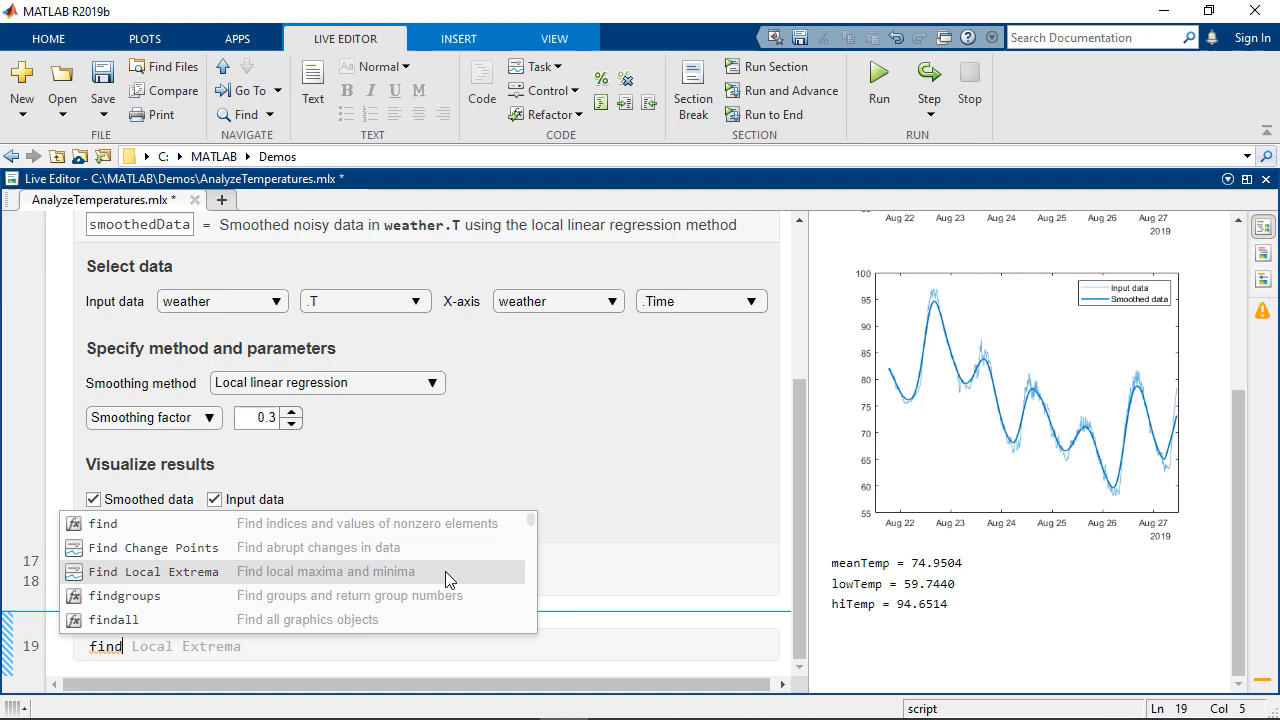
- Insert a Find Local Extrema task from the autocomplete suggestions
left_click(154, 572)
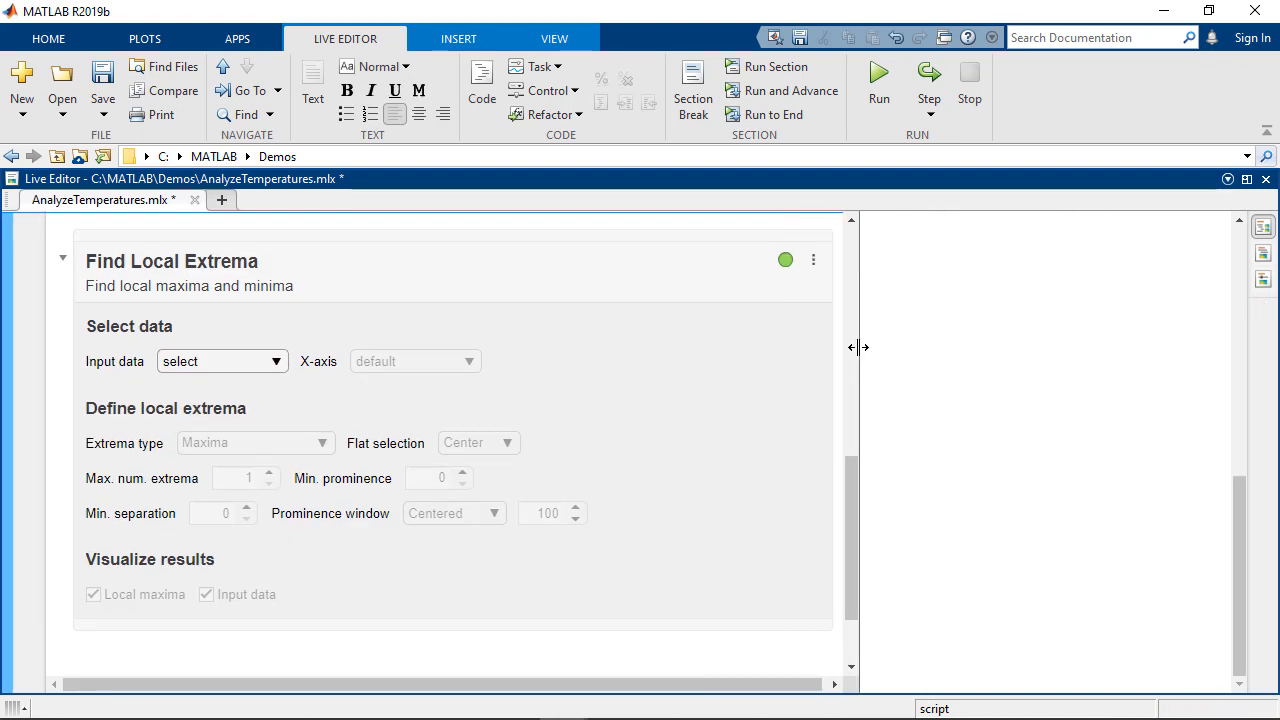
- Find maxima and minima of smoothedData against weather.Time and start lowering the extrema cap
left_click(220, 360)
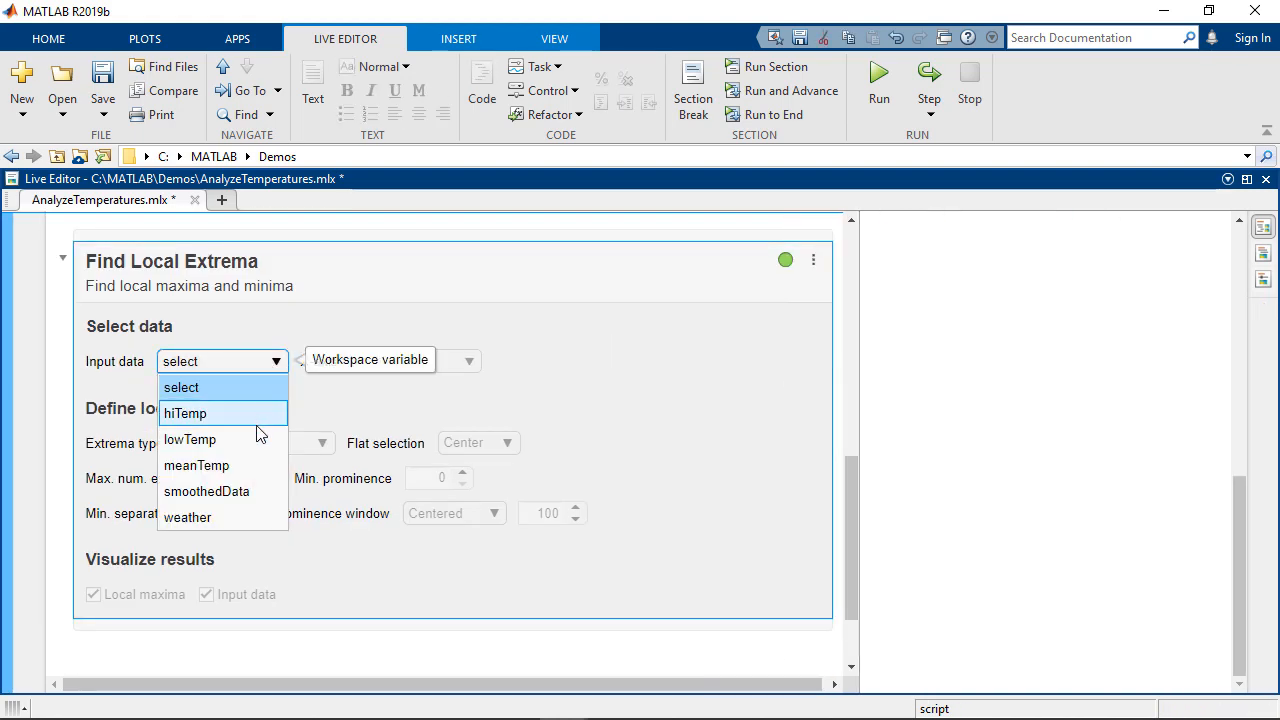
left_click(208, 492)
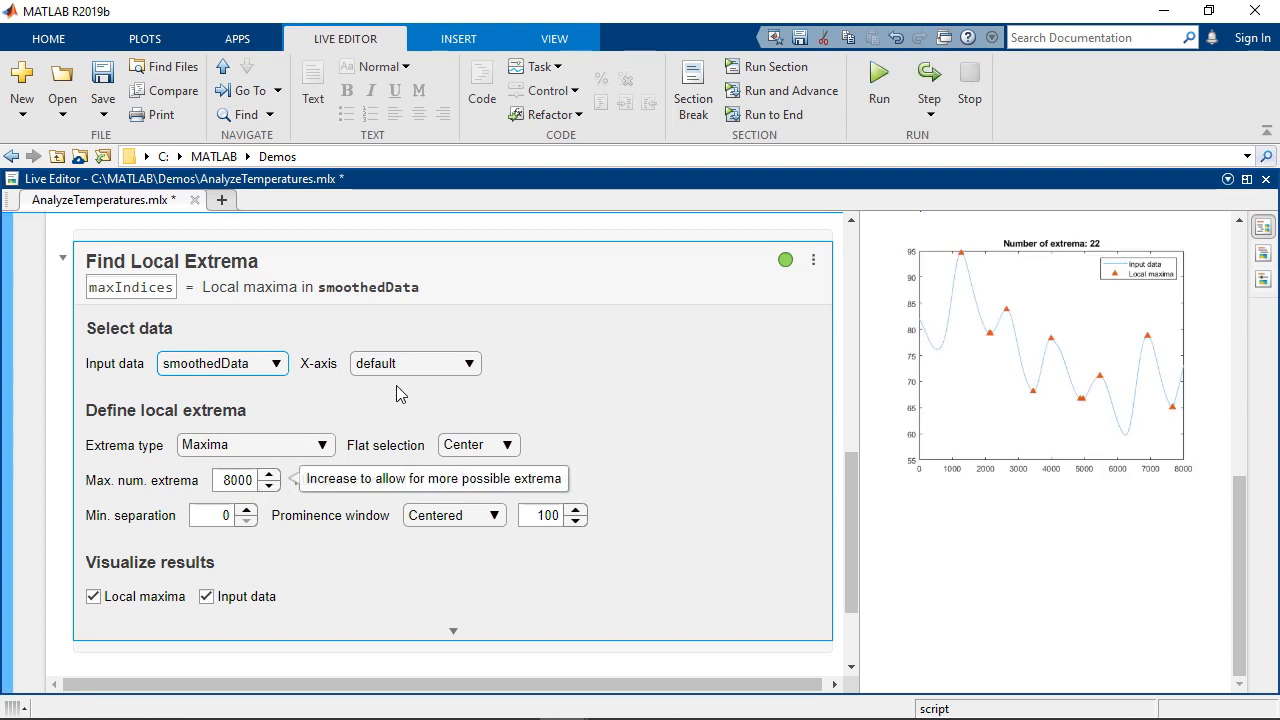
left_click(416, 364)
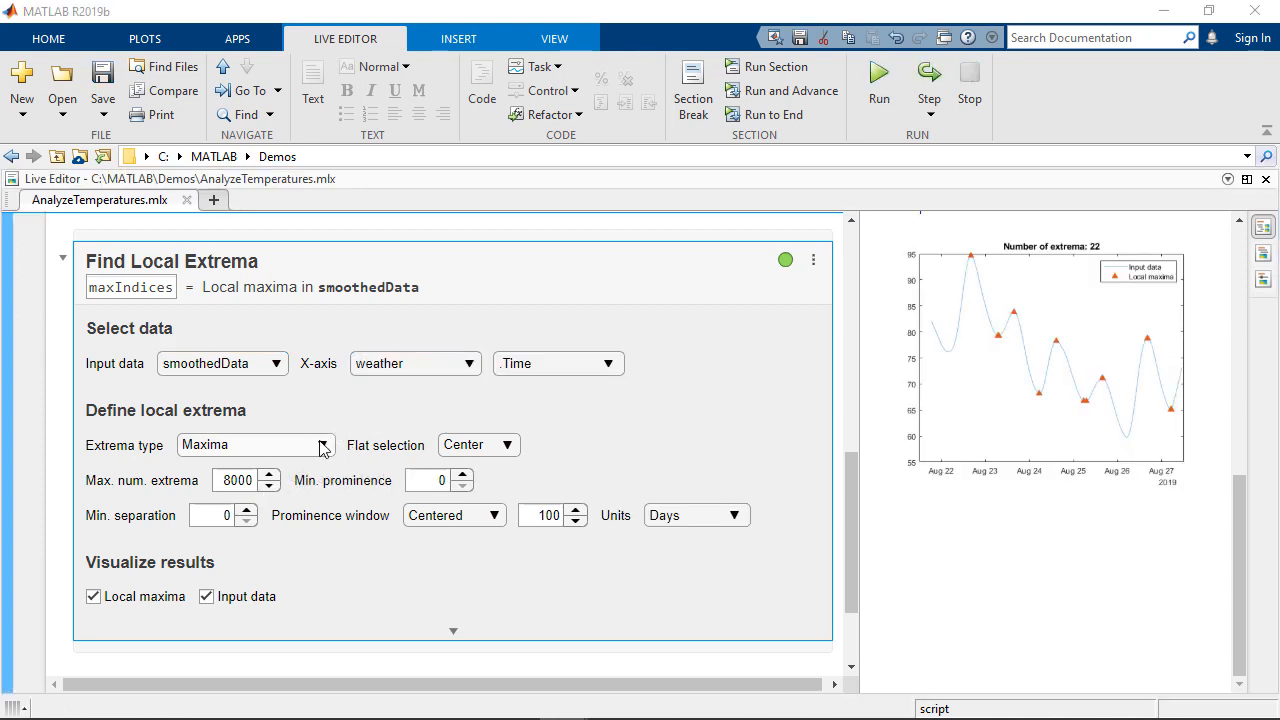
left_click(324, 444)
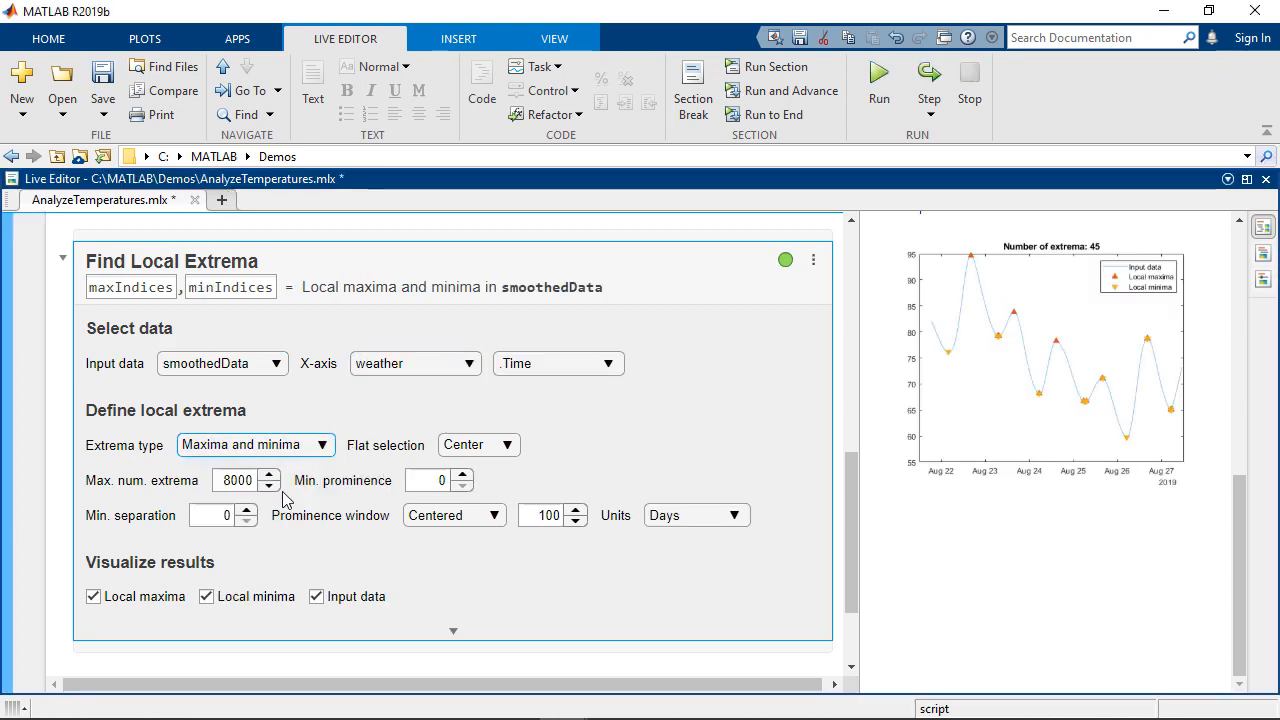
left_click(268, 486)
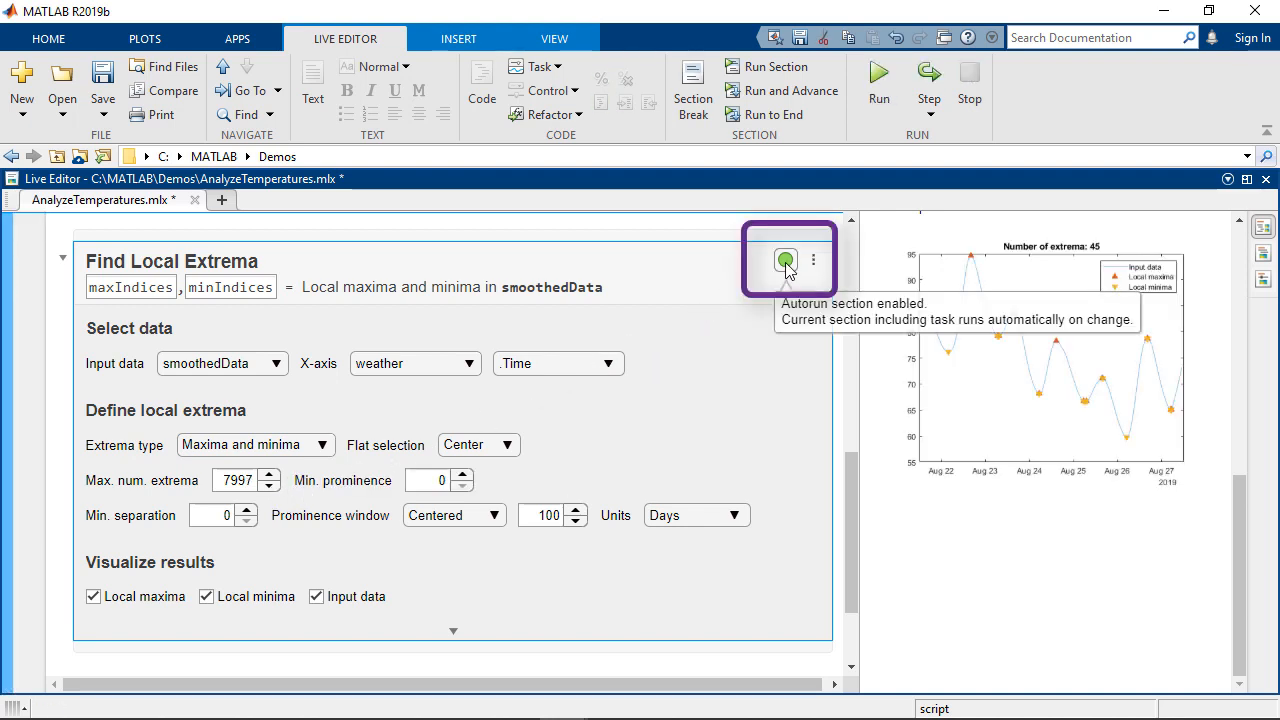
mouse_move(256, 480)
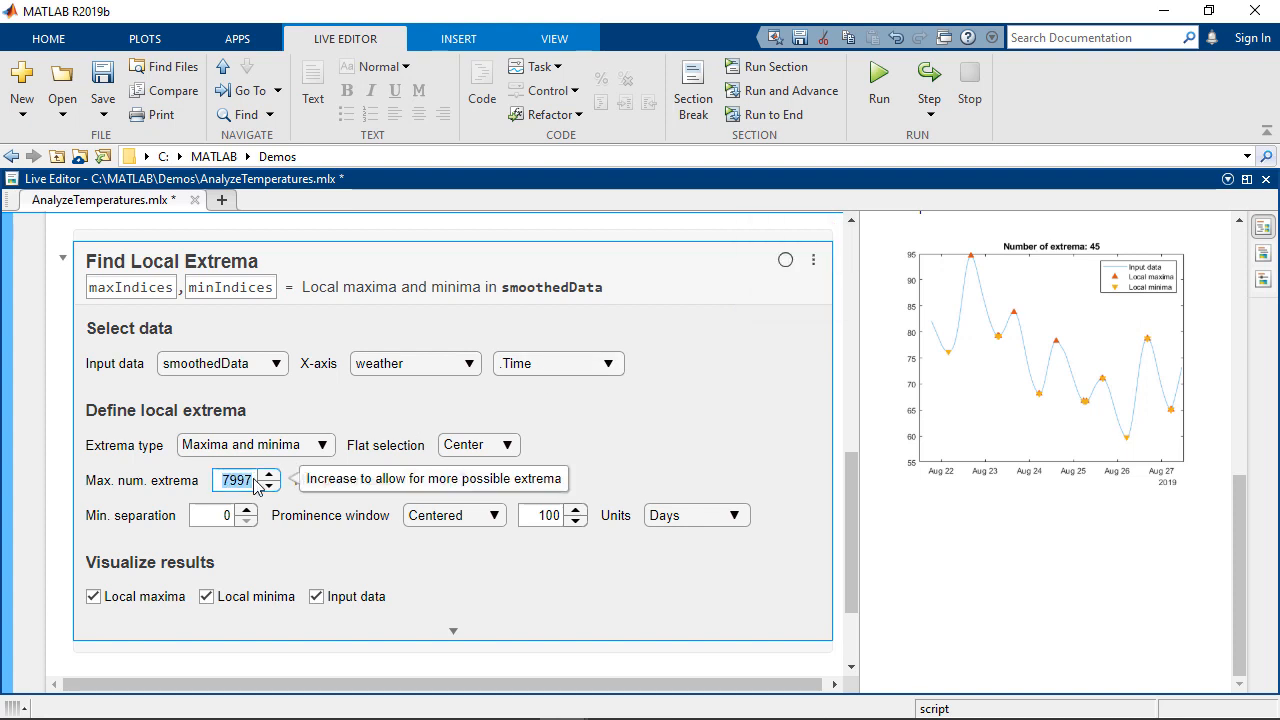
- Apply a 1-day prominence window and step the maximum number of extrema down to 8
left_click(786, 260)
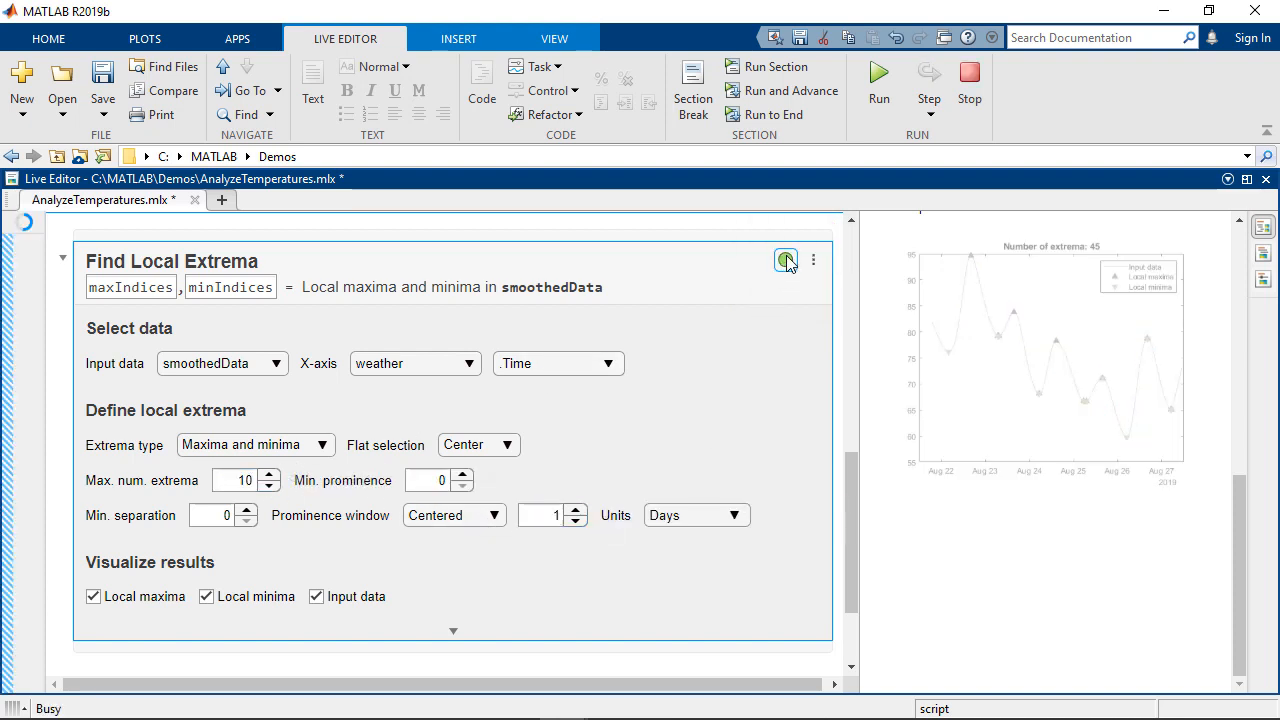
left_click(268, 486)
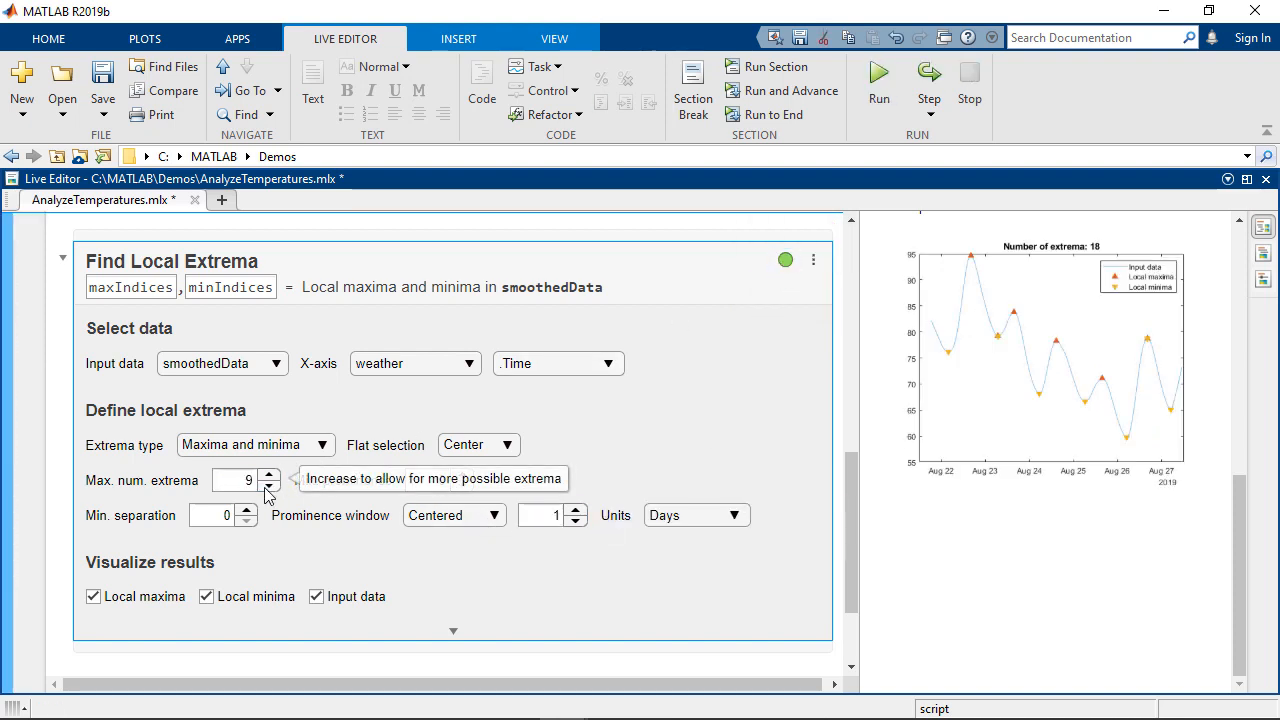
left_click(268, 486)
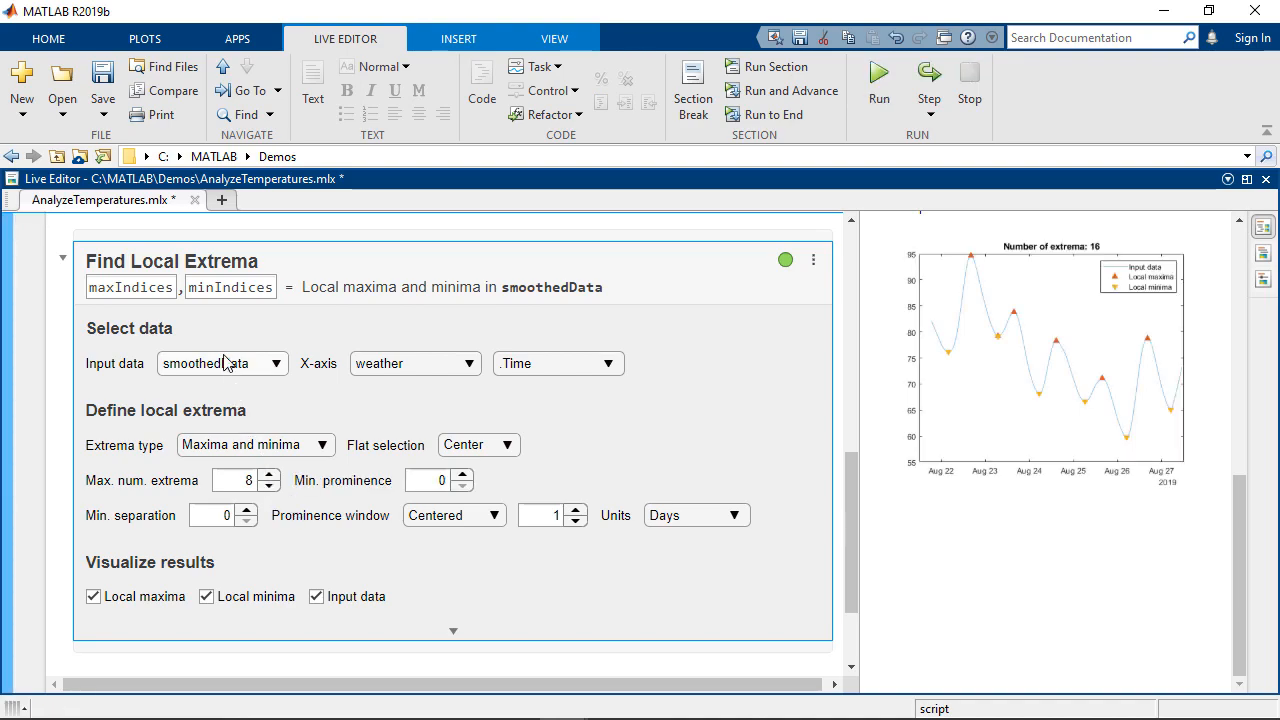
left_click(100, 112)
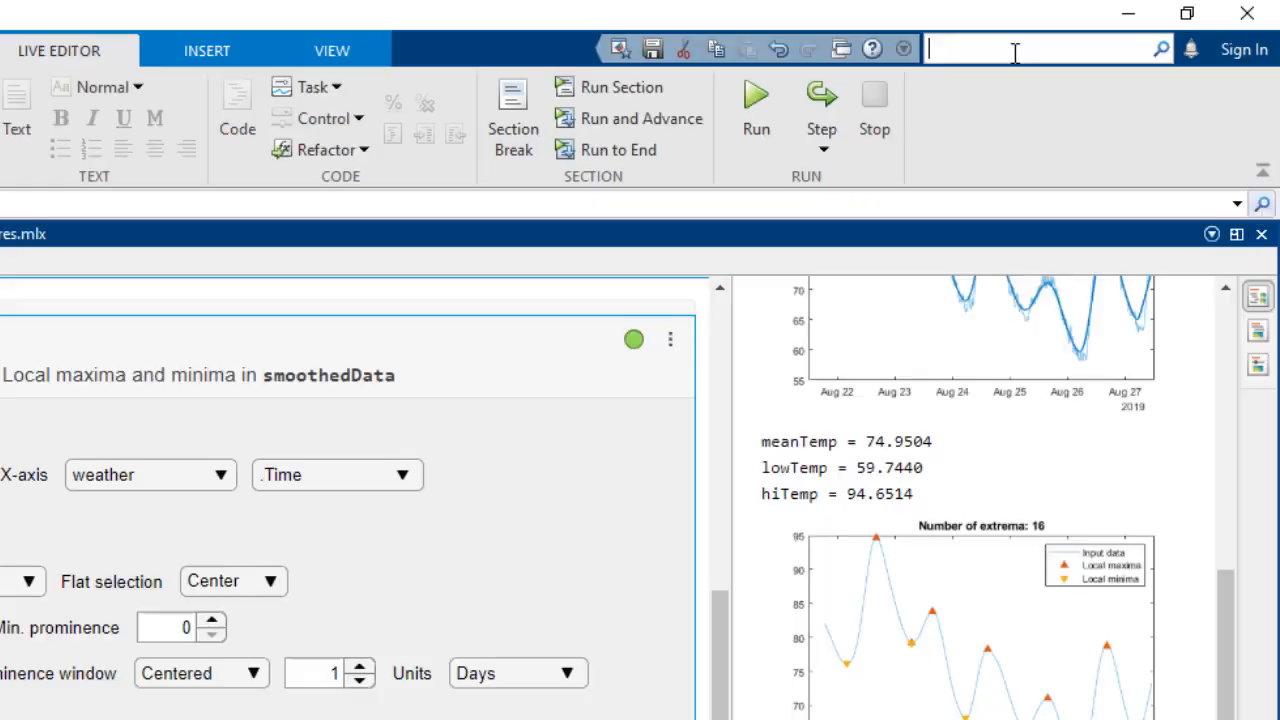
- Search documentation for 'live tasks examples' and open Add Interactive Tasks to a Live Script
type("live tasks examples")
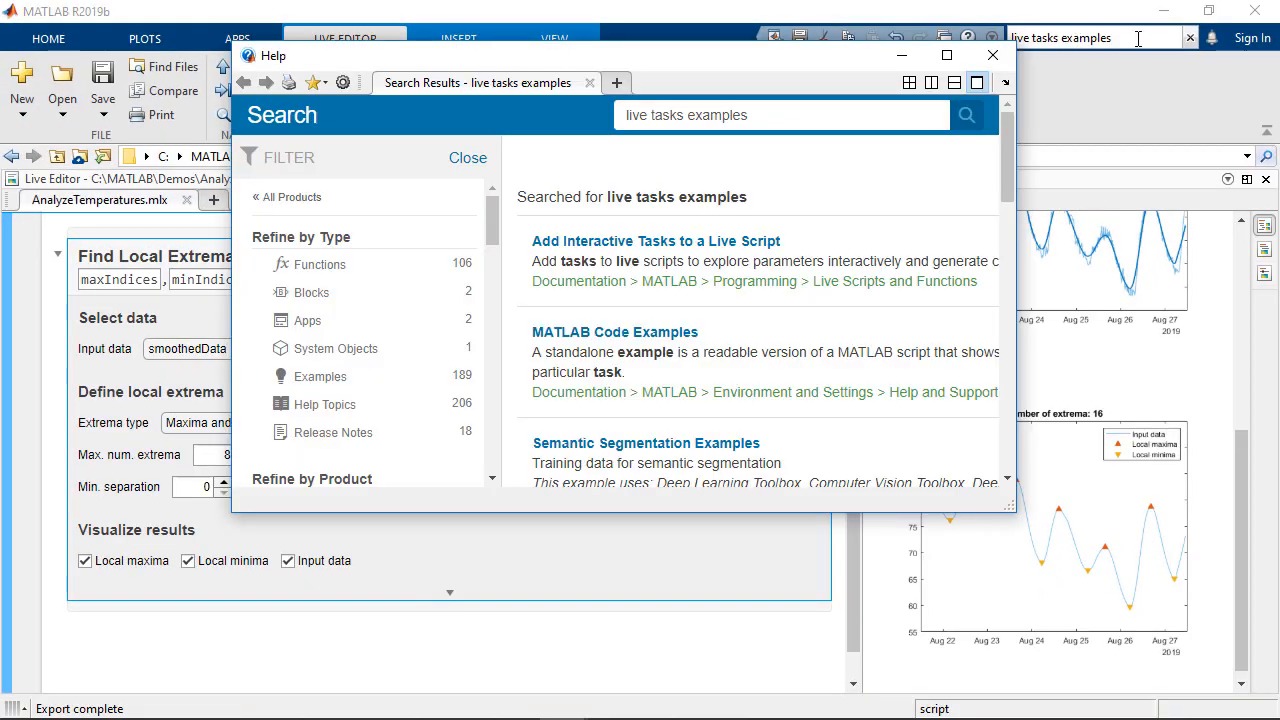
left_click(656, 240)
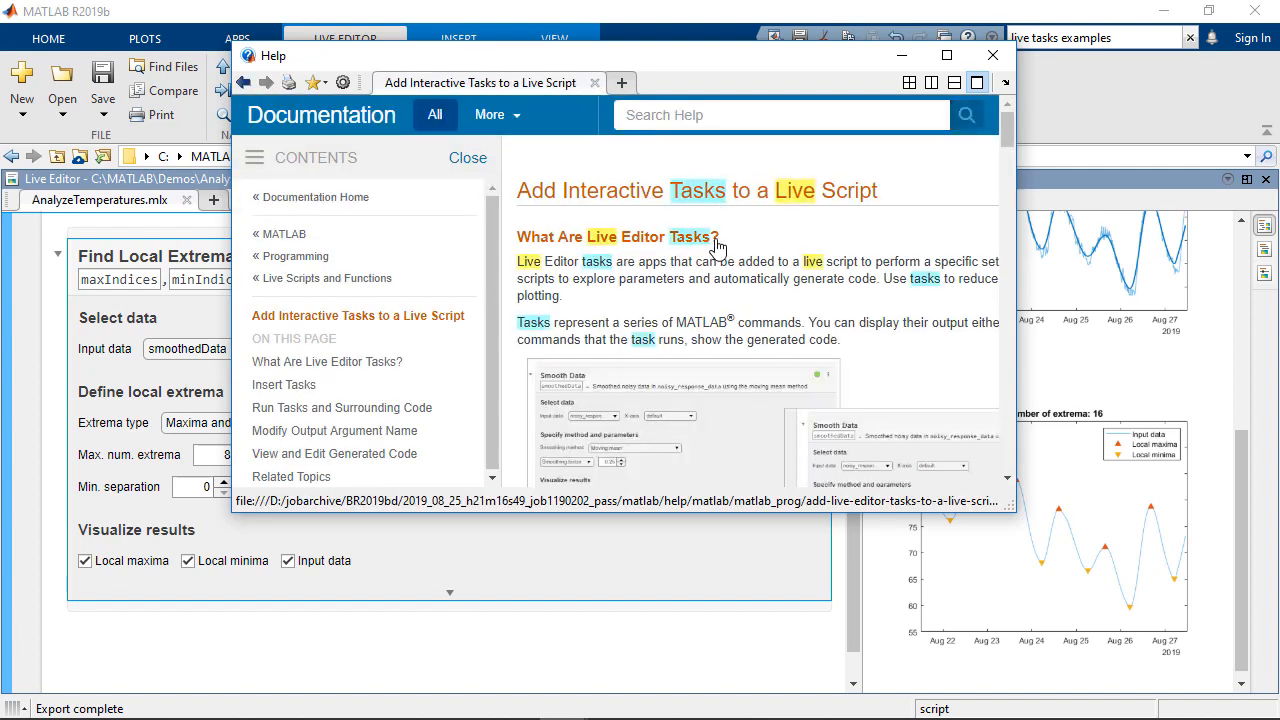